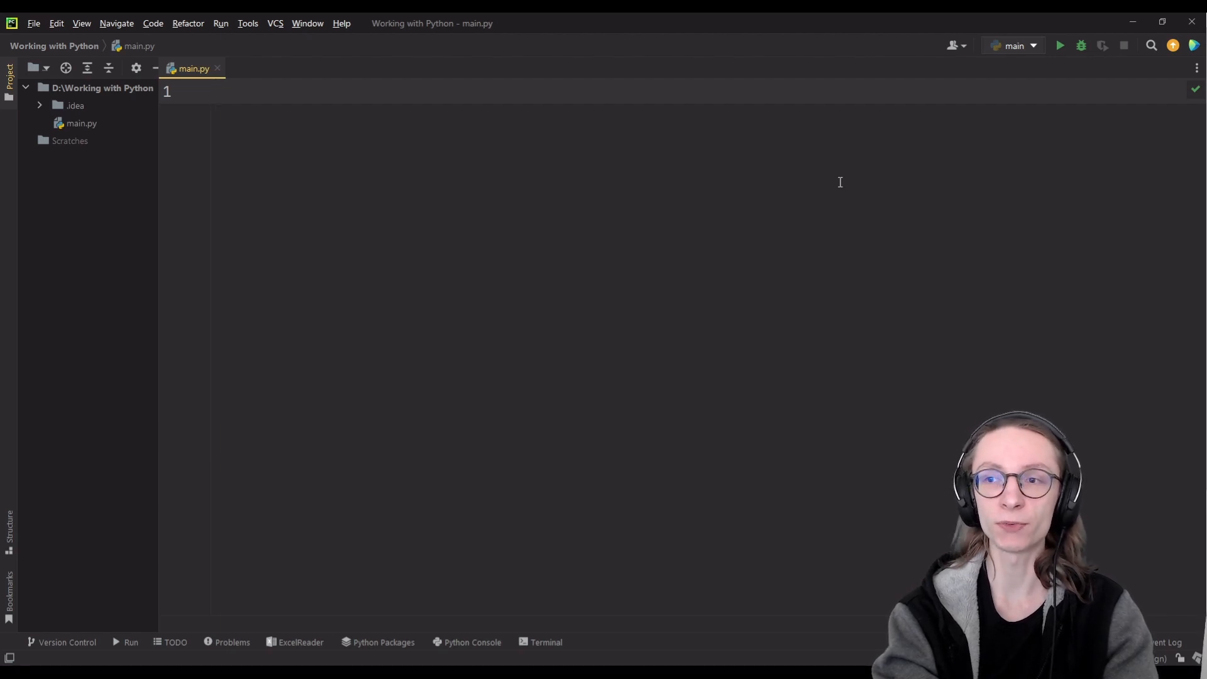
Step: Import partial from functools at the top of main.py
type("from functools import")
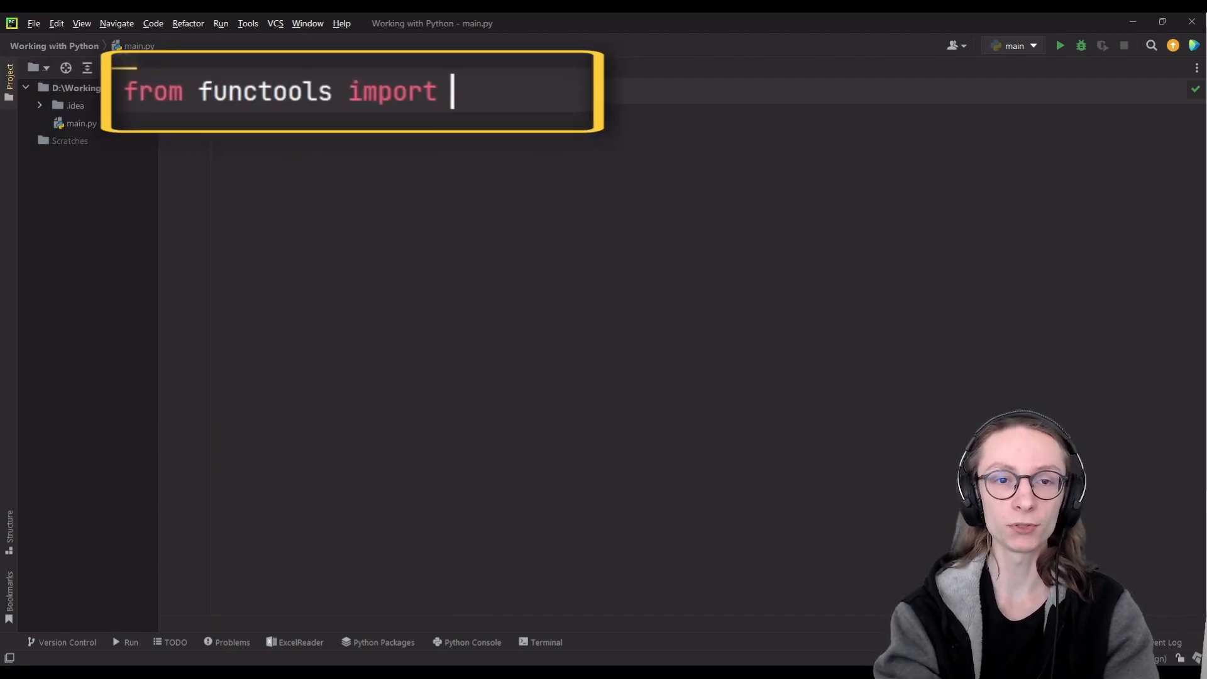
type("partial")
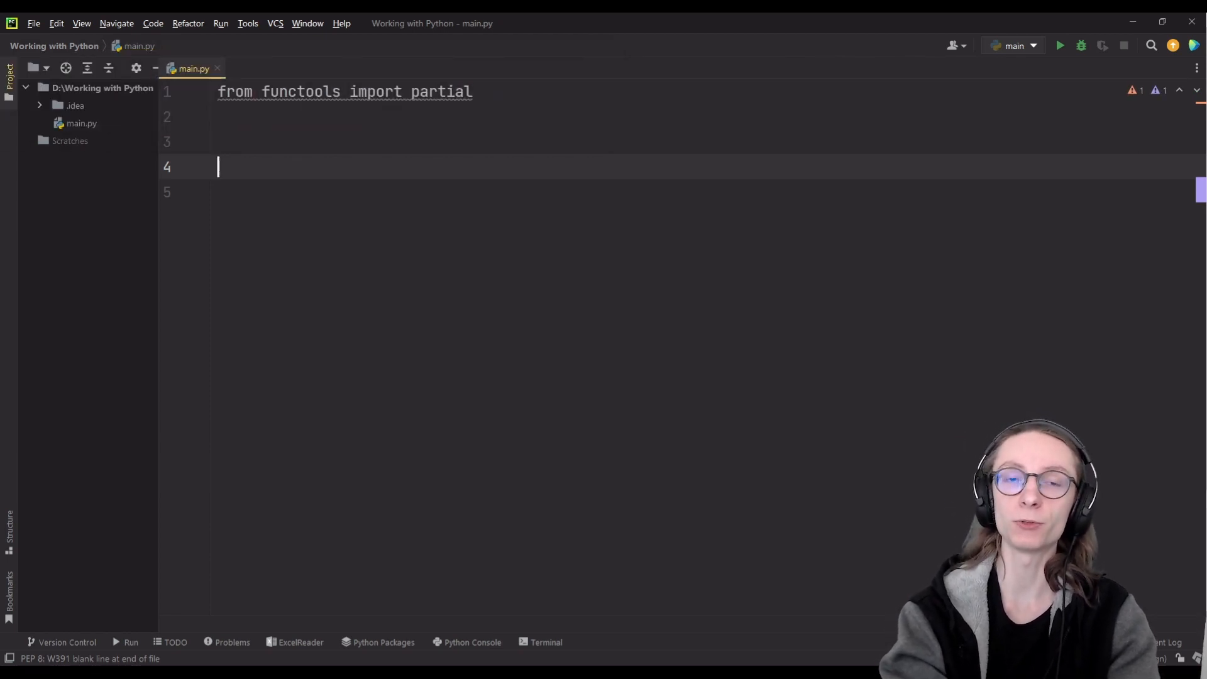
Step: Define num_to_power(num, power) returning num ** power
type("def nu")
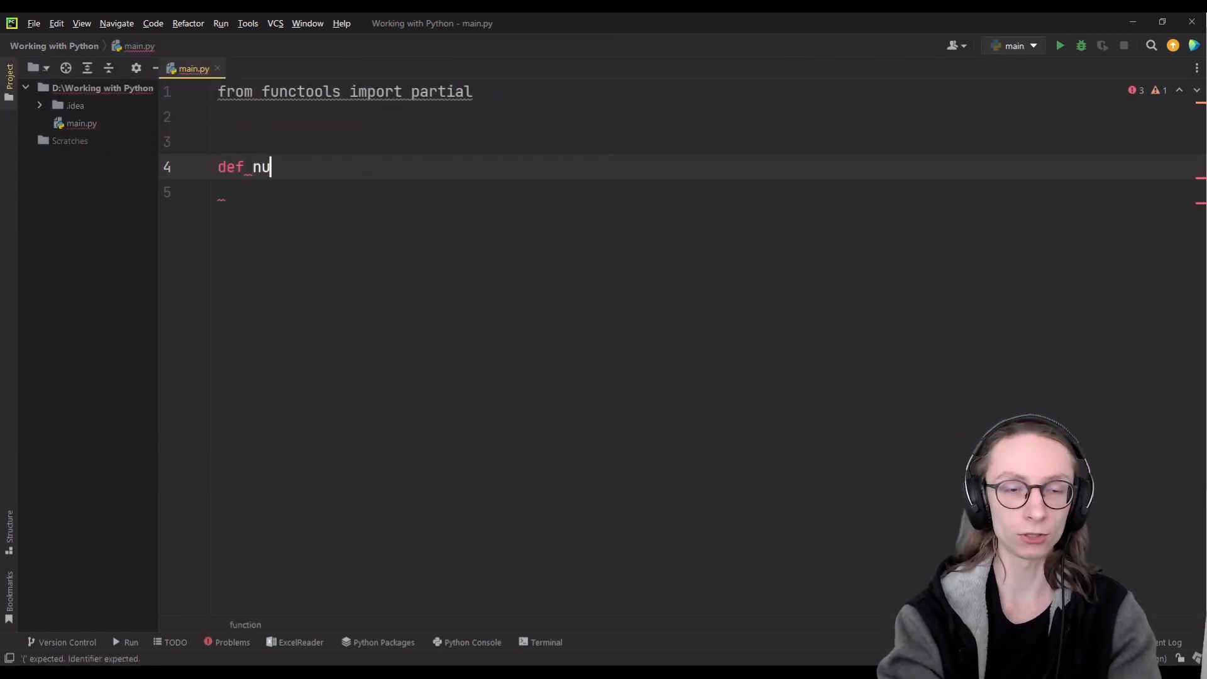
type("m_to_power()")
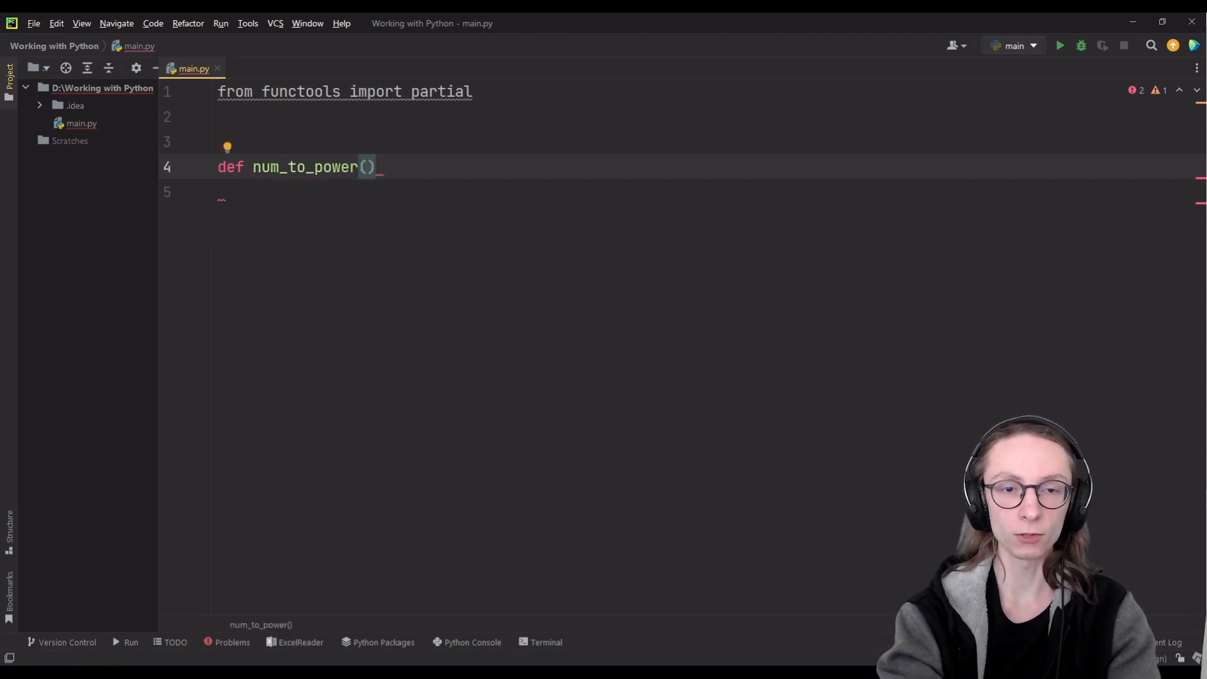
type("num, power")
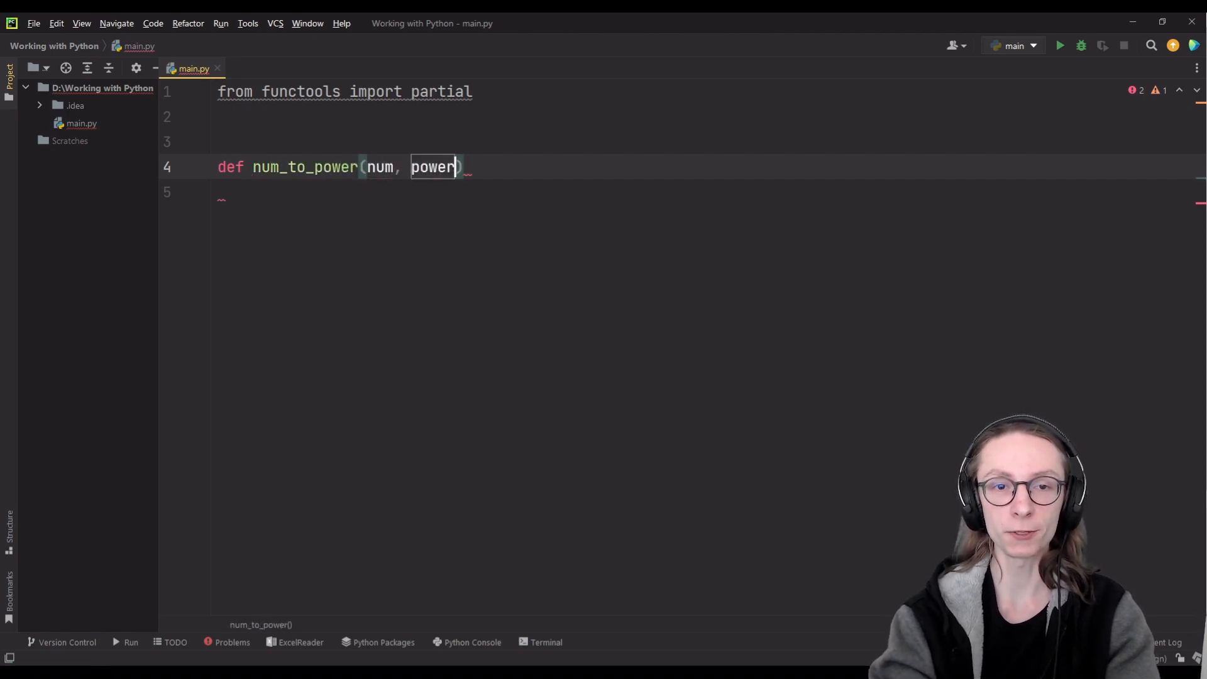
type(":")
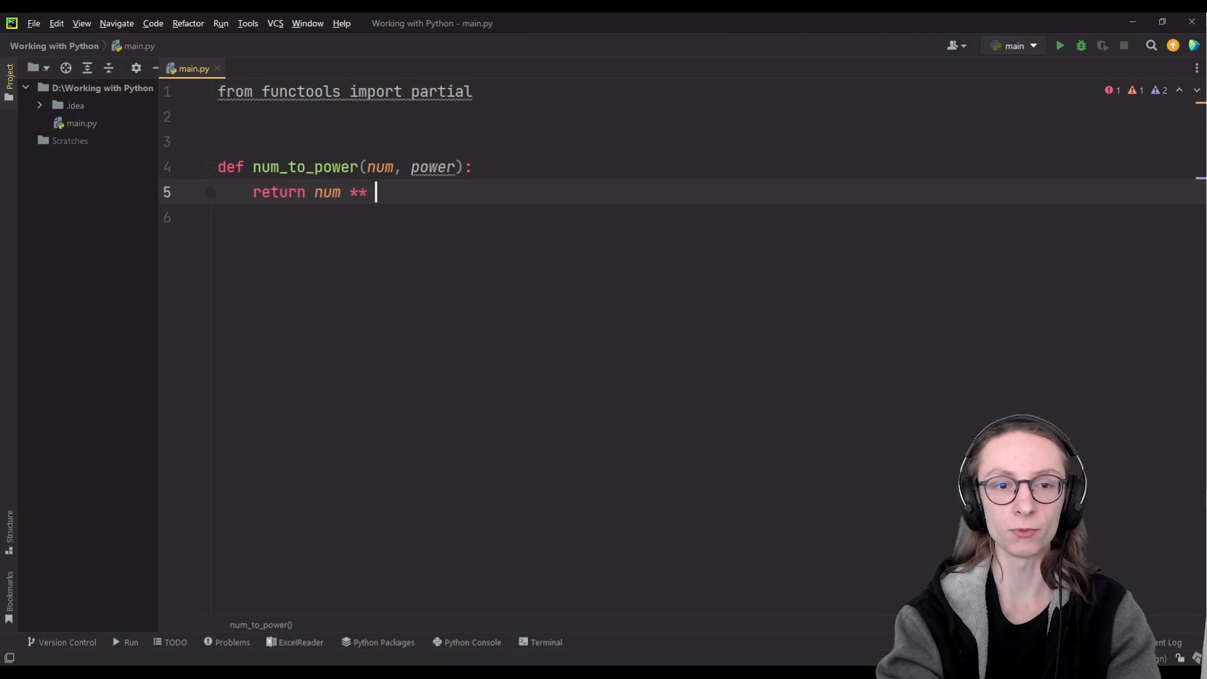
type("power")
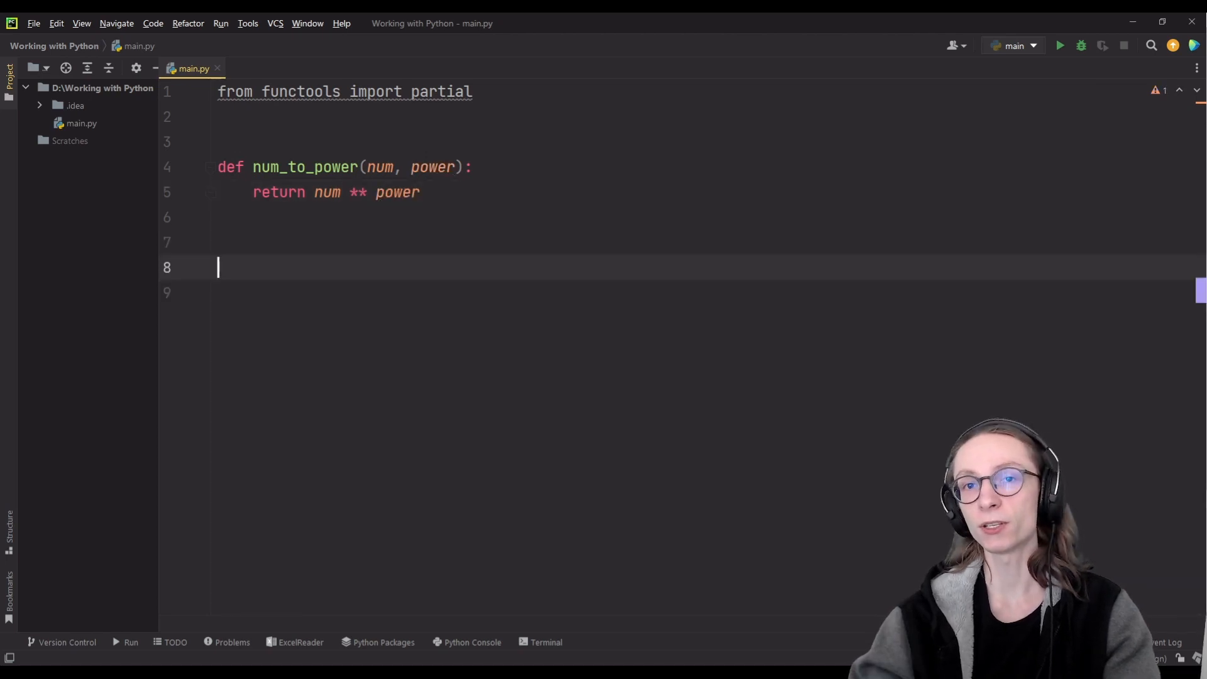
type("p")
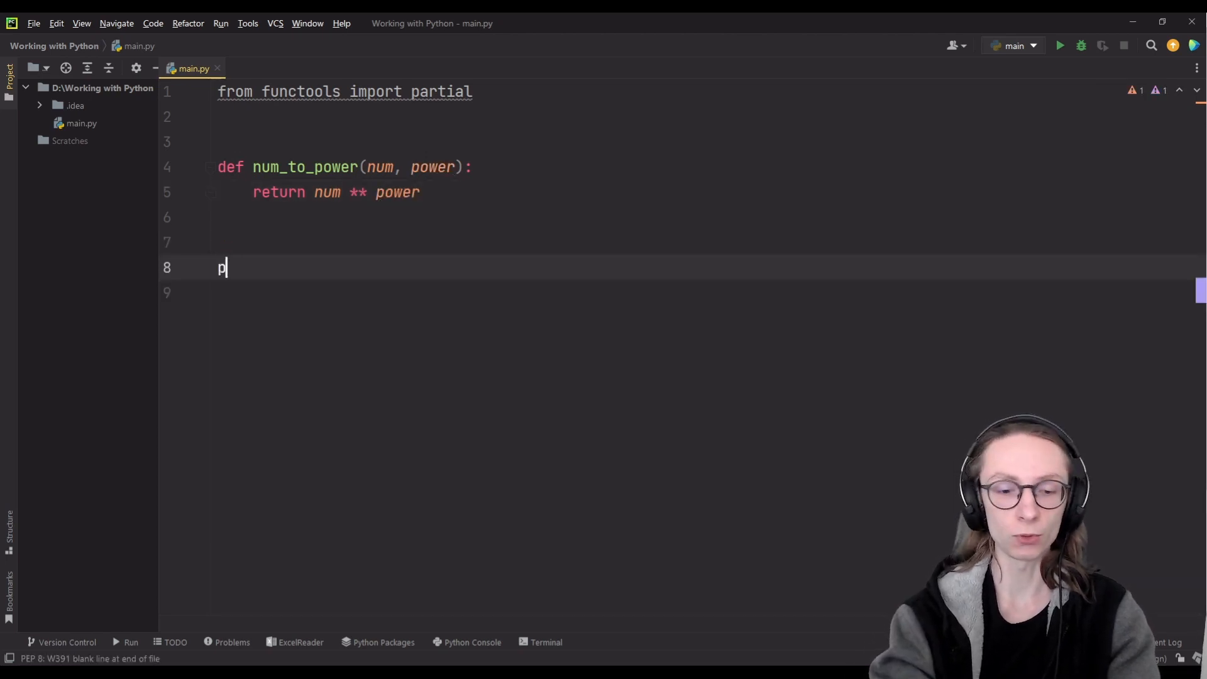
type("rint(num_to_power(")
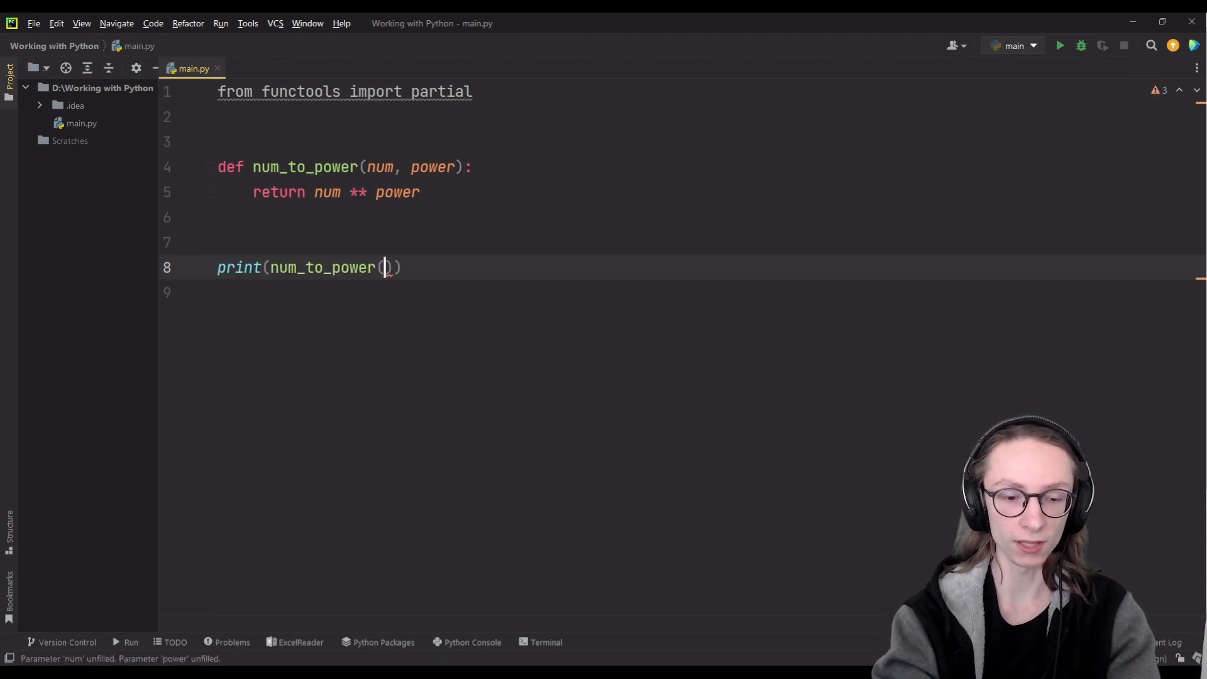
type("10, 3")
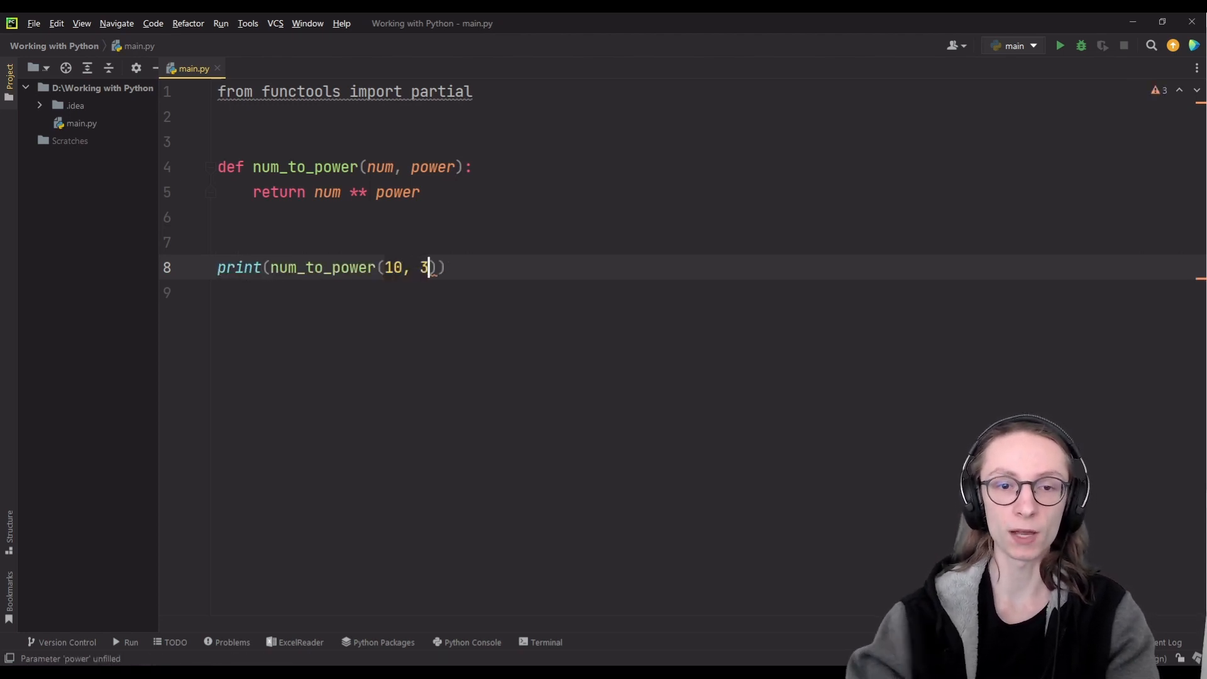
left_click(1058, 46)
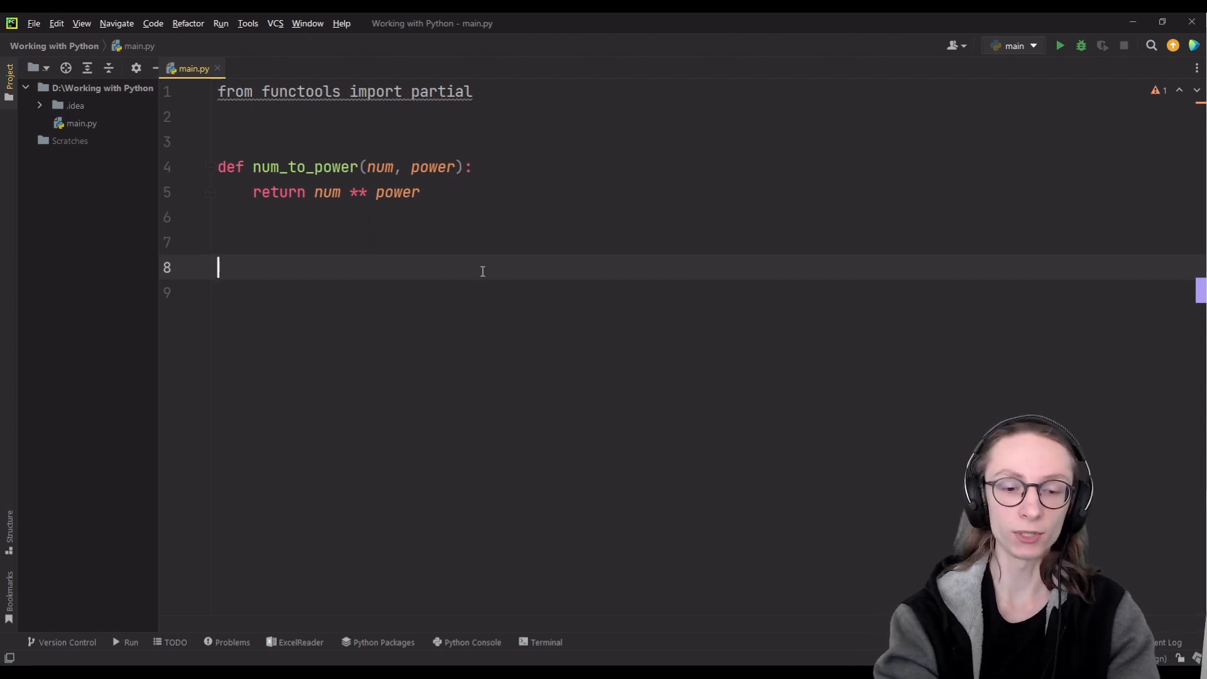
Step: Define square_it = partial(num_to_power, power=2) beneath the function
type("square_it =")
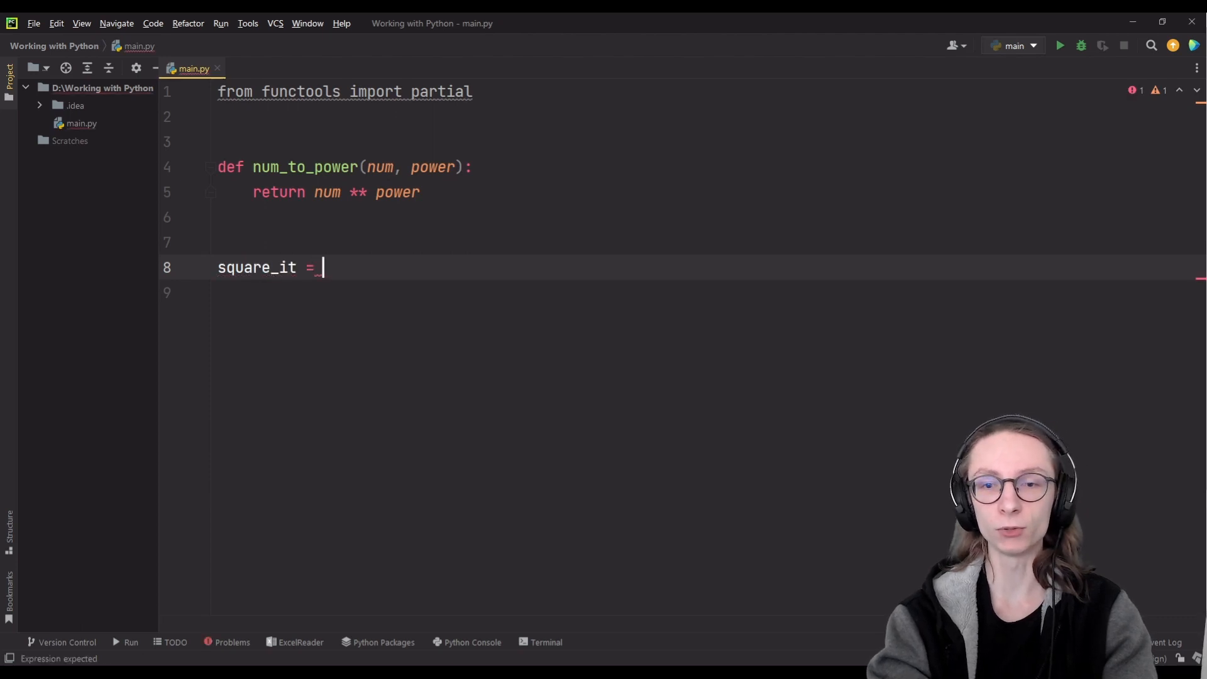
type("partial(")
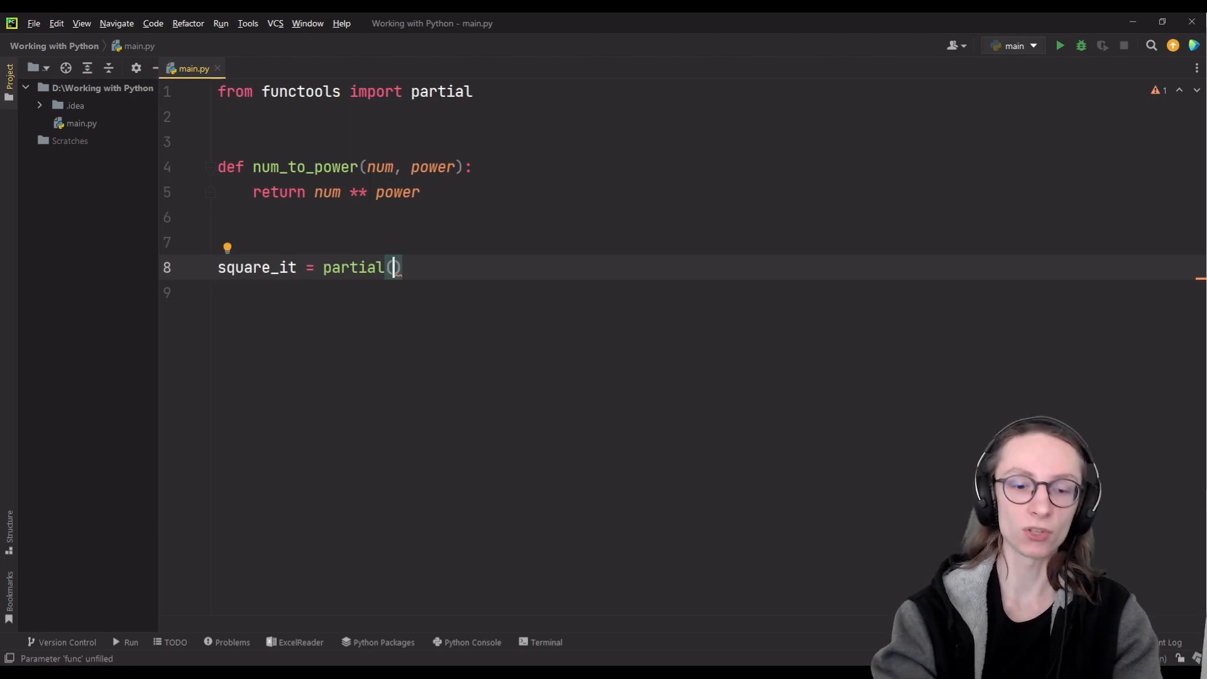
type("num_to_power")
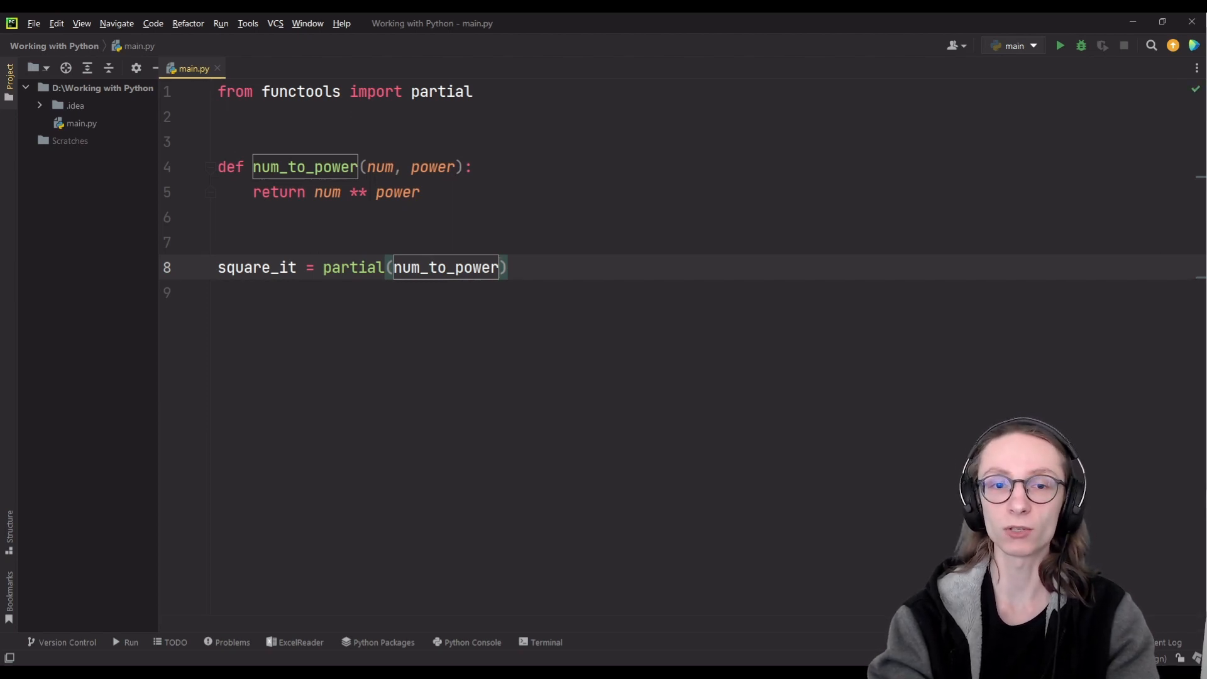
type(",")
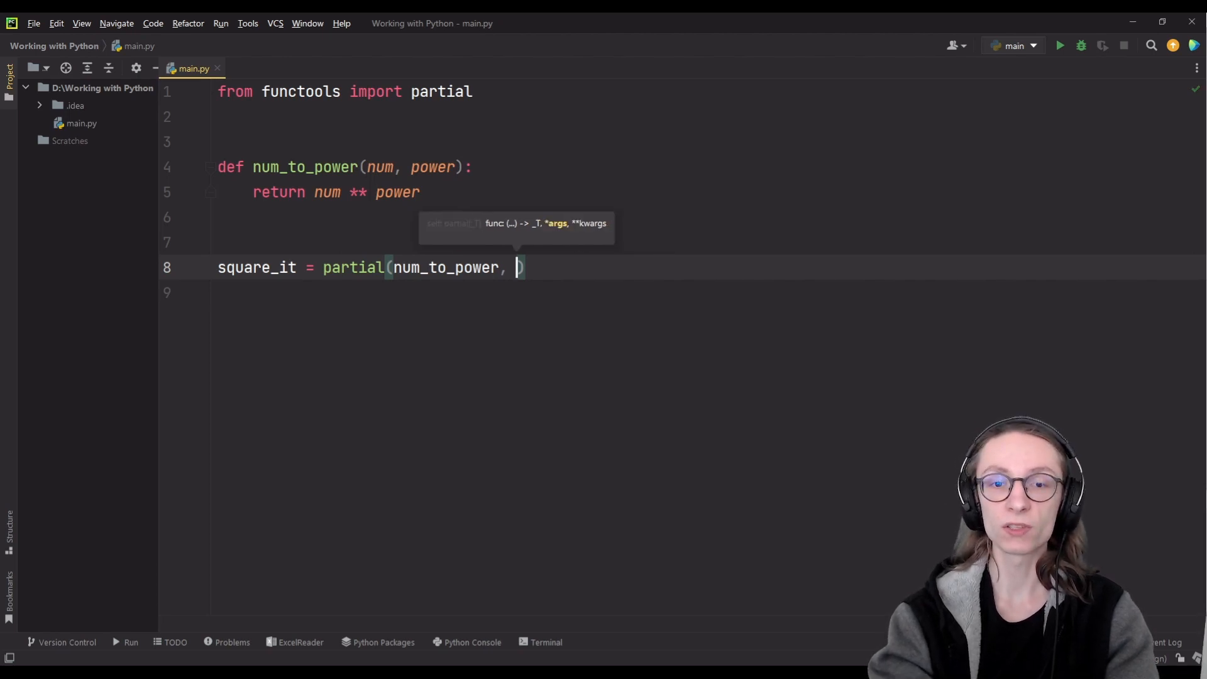
type("power=")
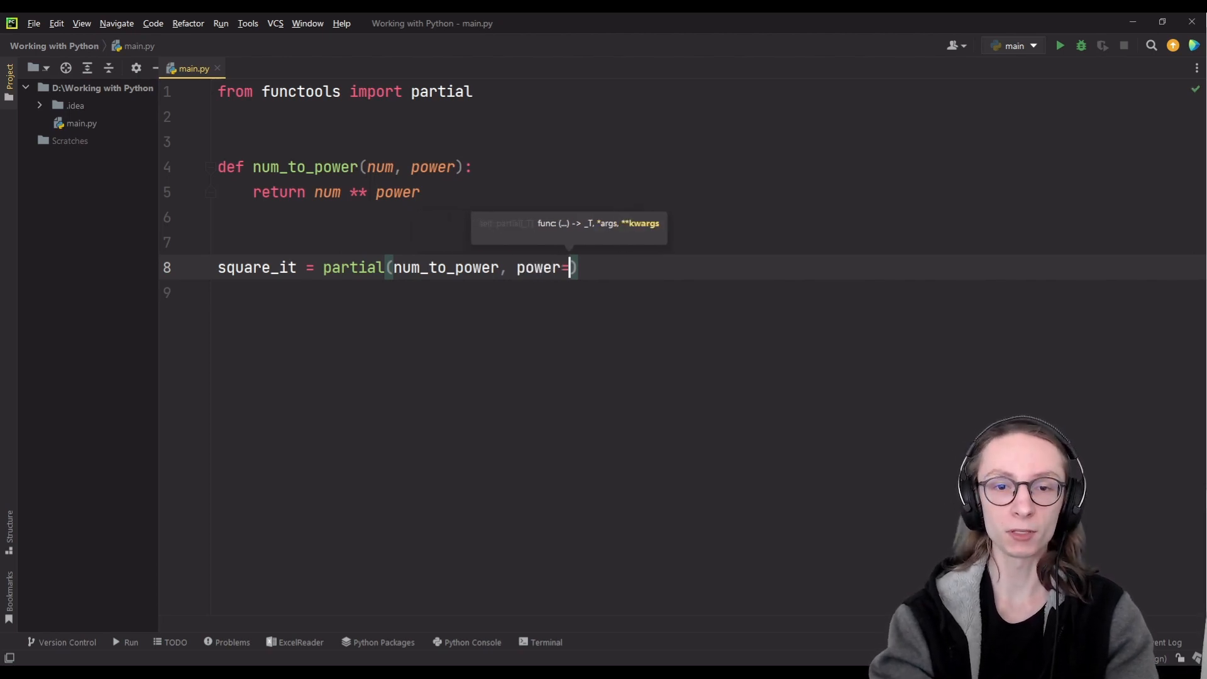
type("2")
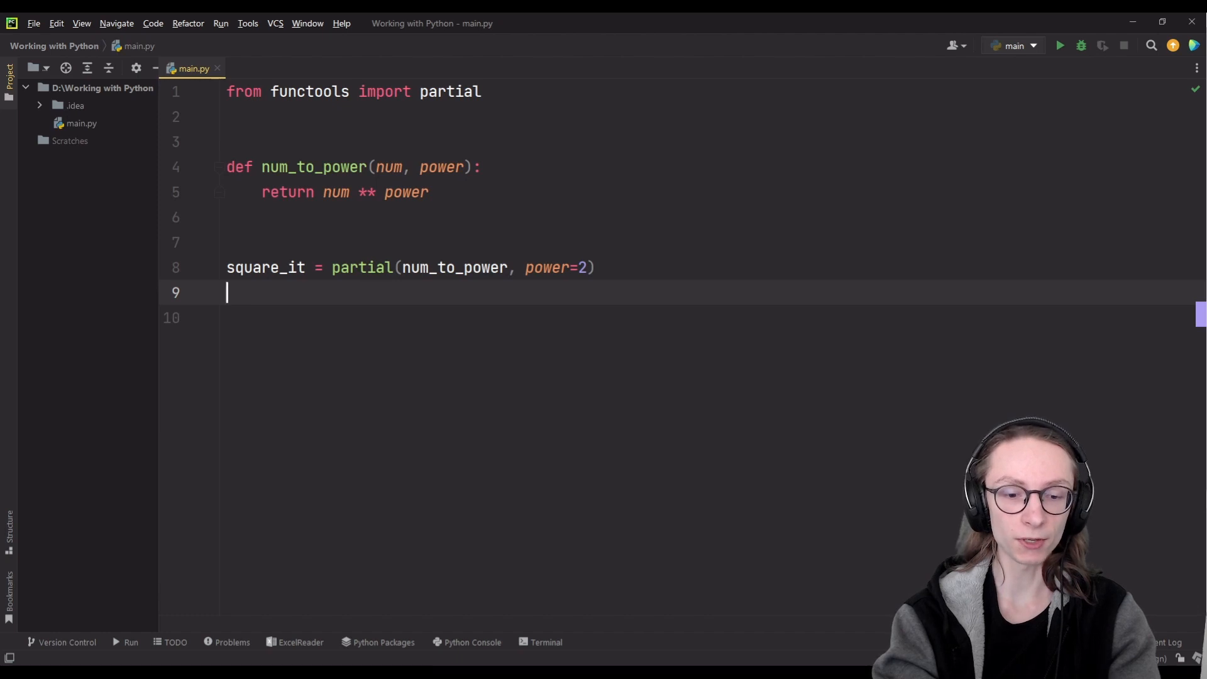
Step: Write print(square_it(3, )) on line 9, leaving room for a second argument
type("print(square_it(")
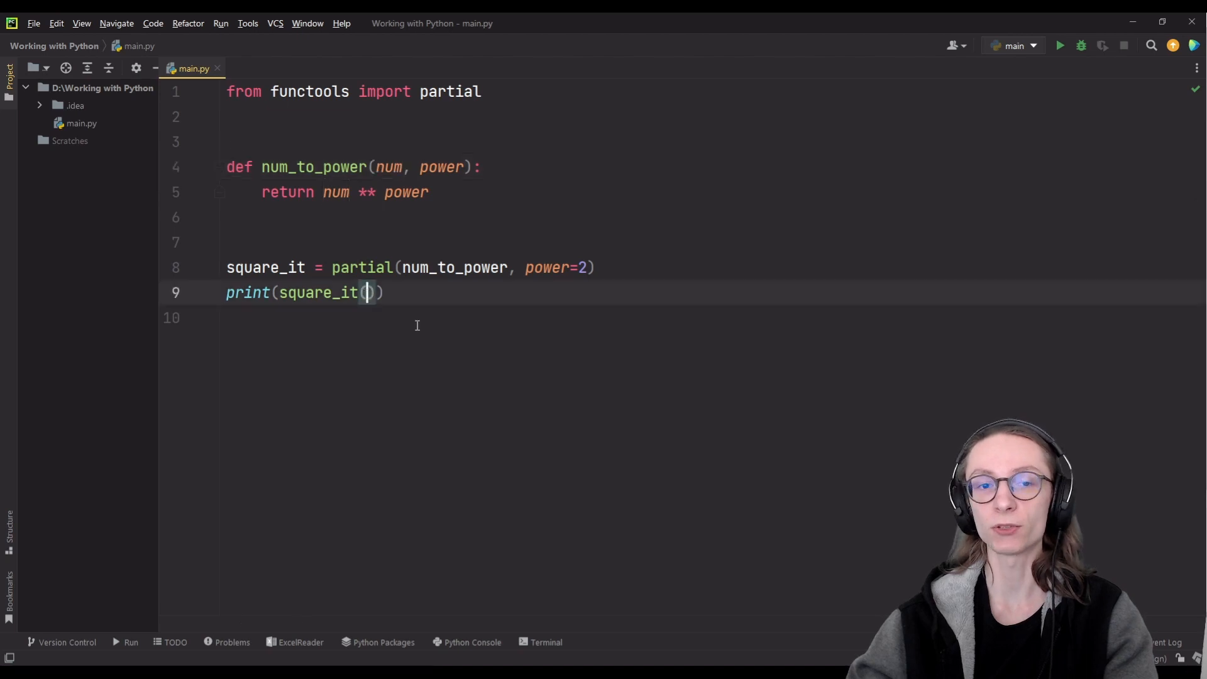
type("3")
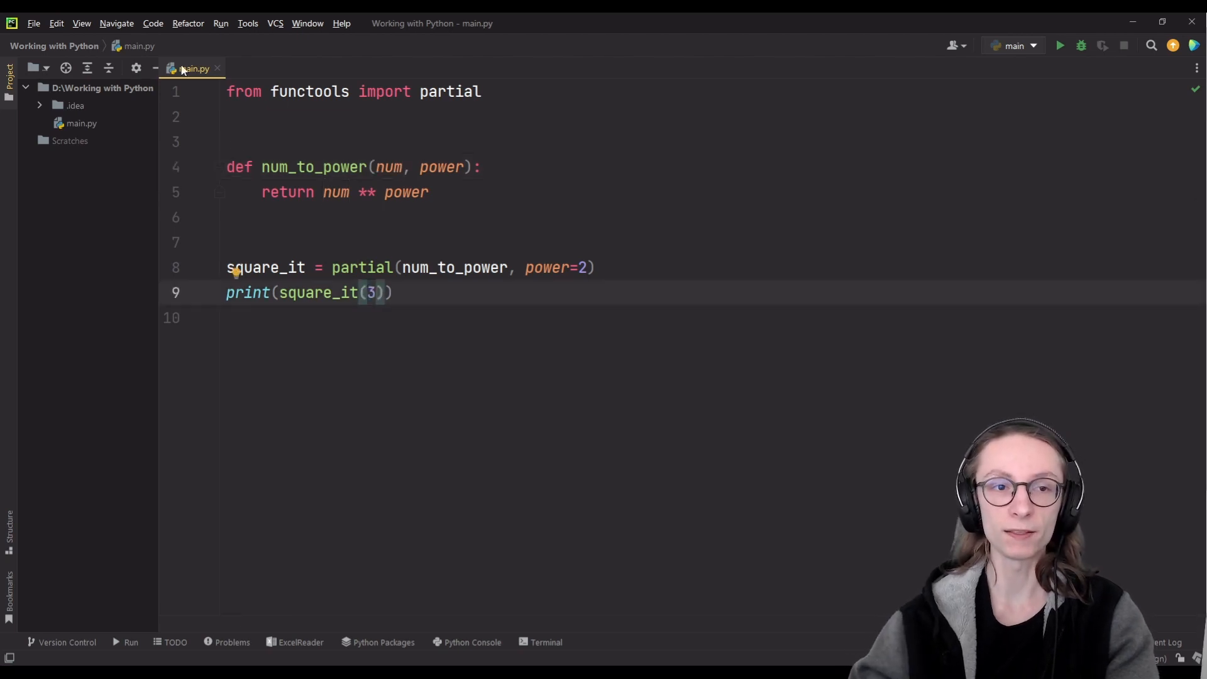
left_click(1058, 46)
type(", ")
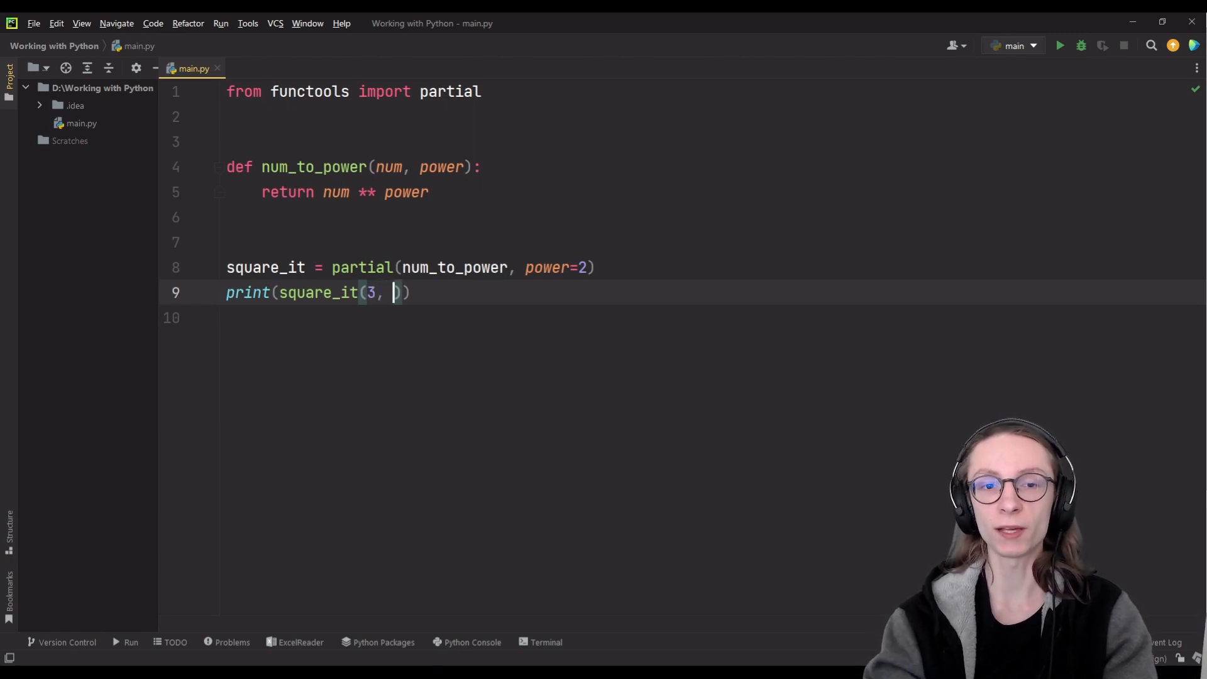
Step: Run square_it(3, 5), see the TypeError about multiple power values, and remove the 5
type("5")
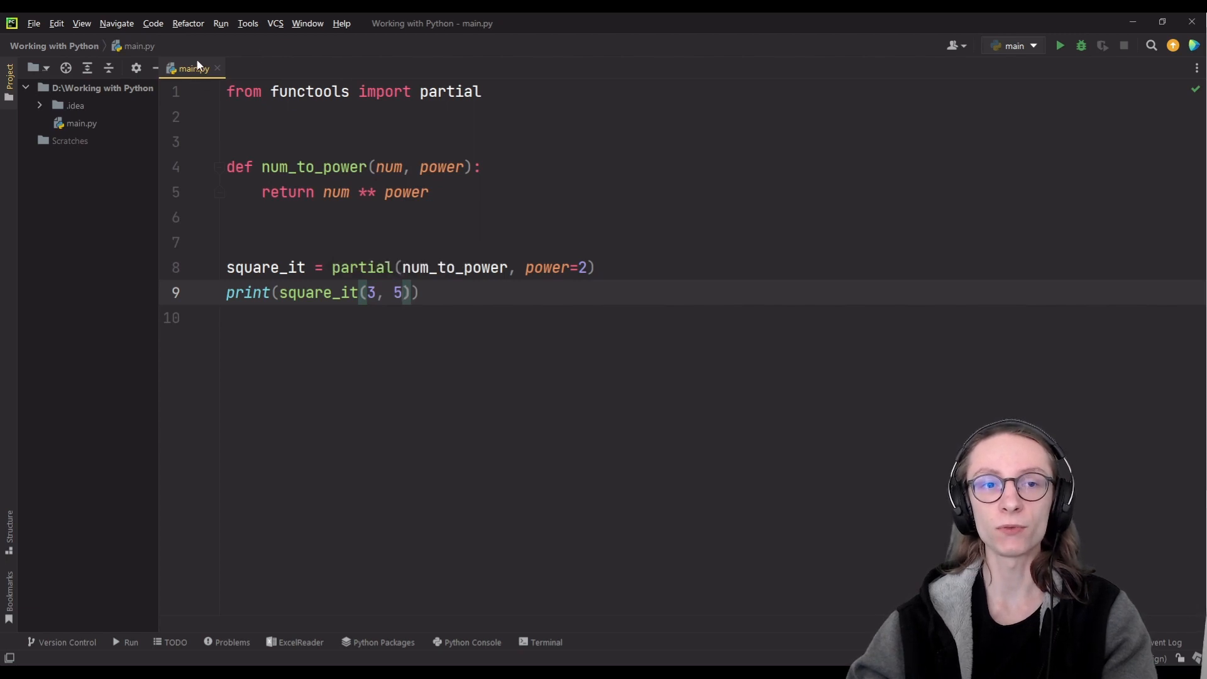
left_click(1059, 46)
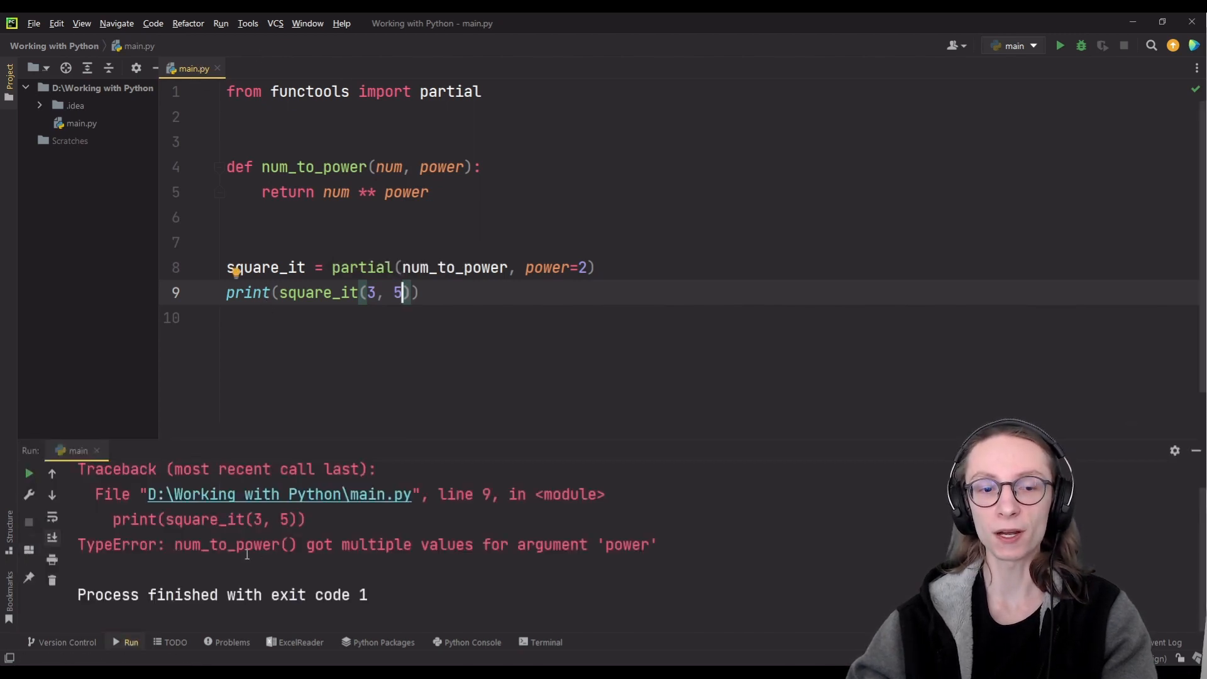
double_click(236, 544)
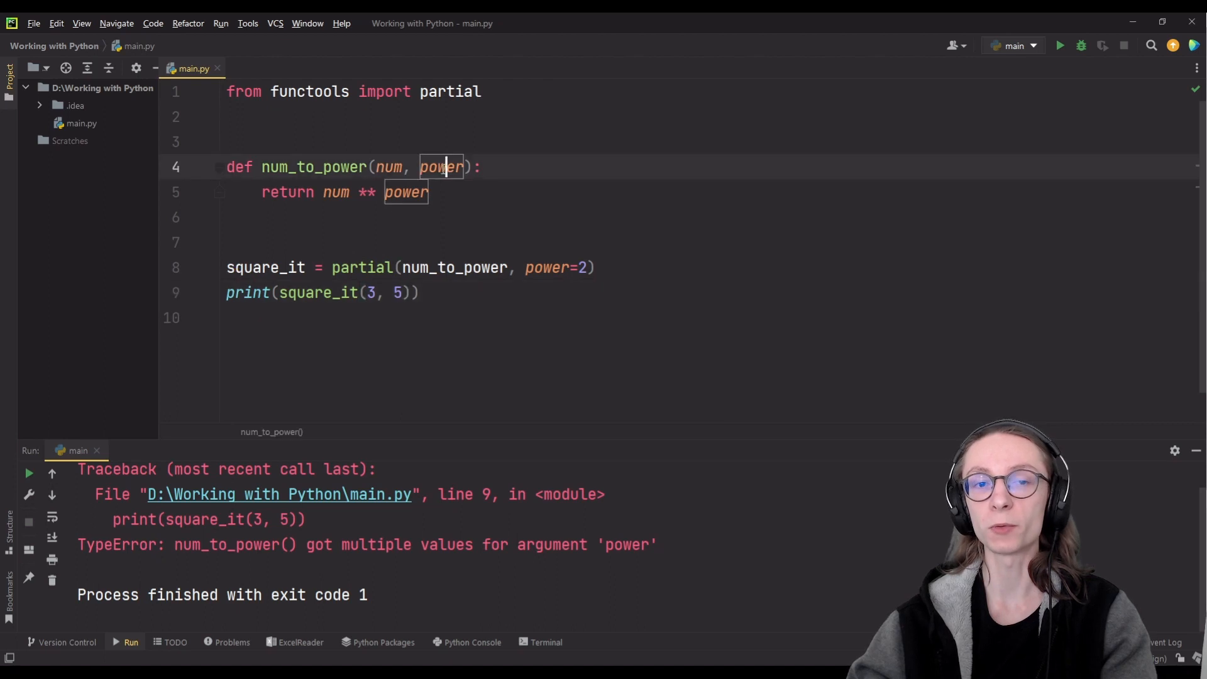
left_click(130, 450)
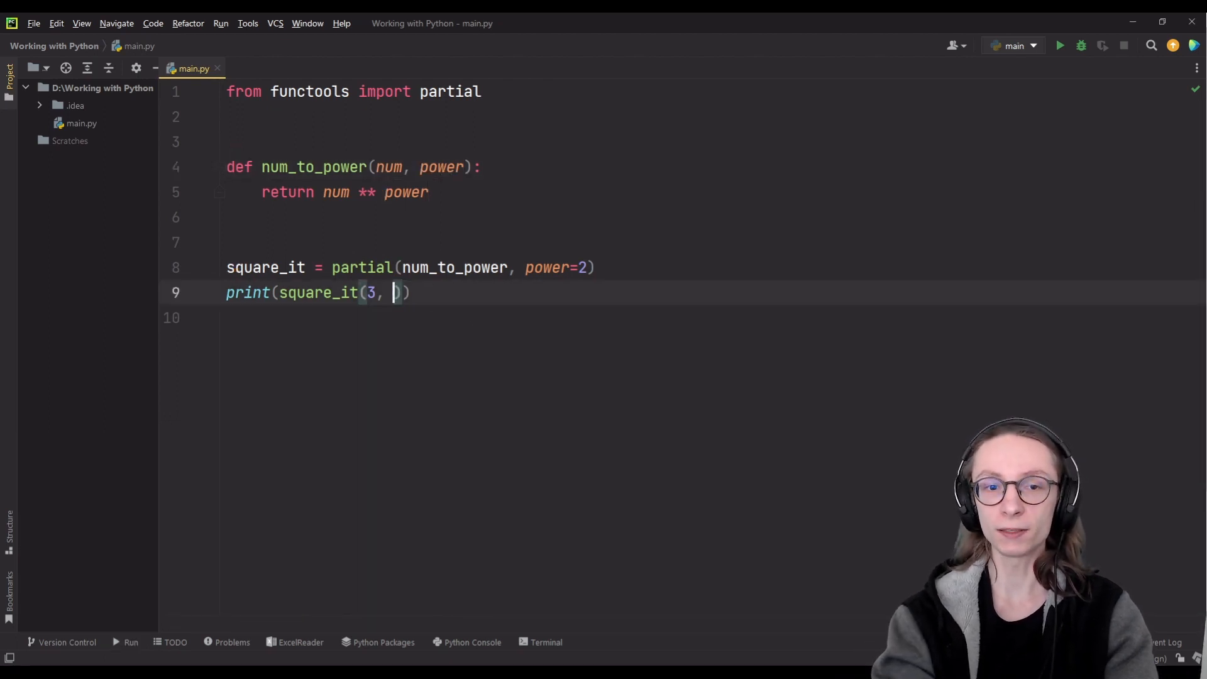
Step: Pass power=4 as a keyword argument in the square_it call on line 9
type("power=4")
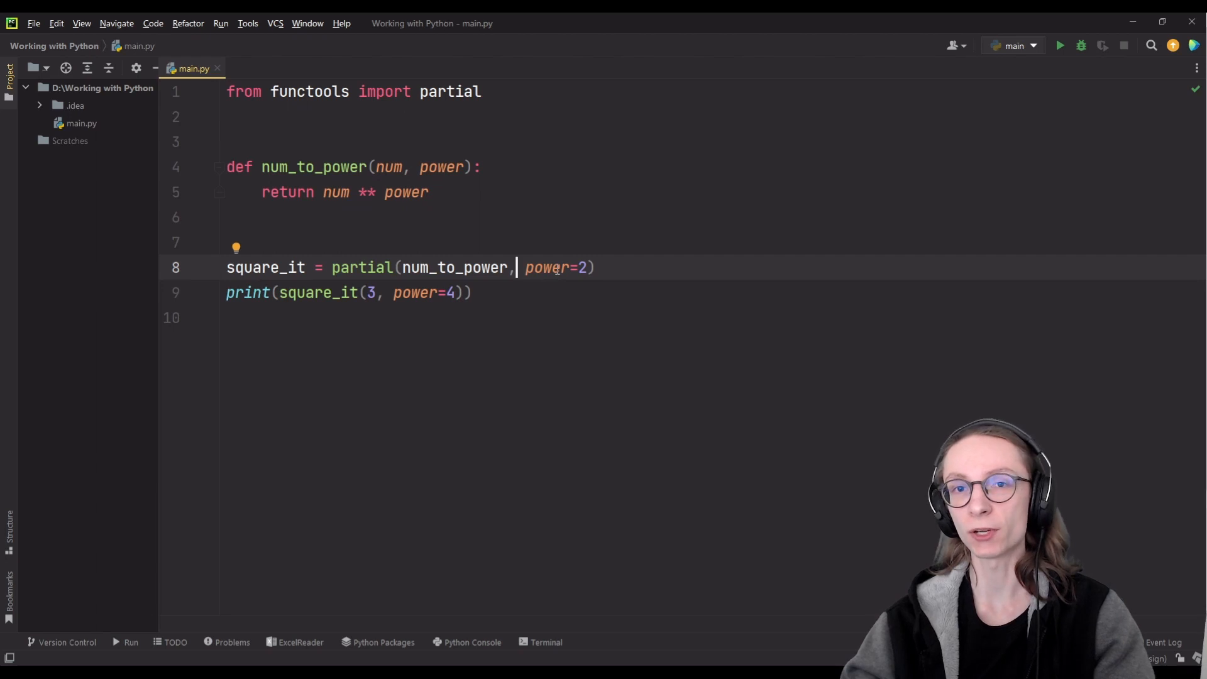
mouse_move(488, 305)
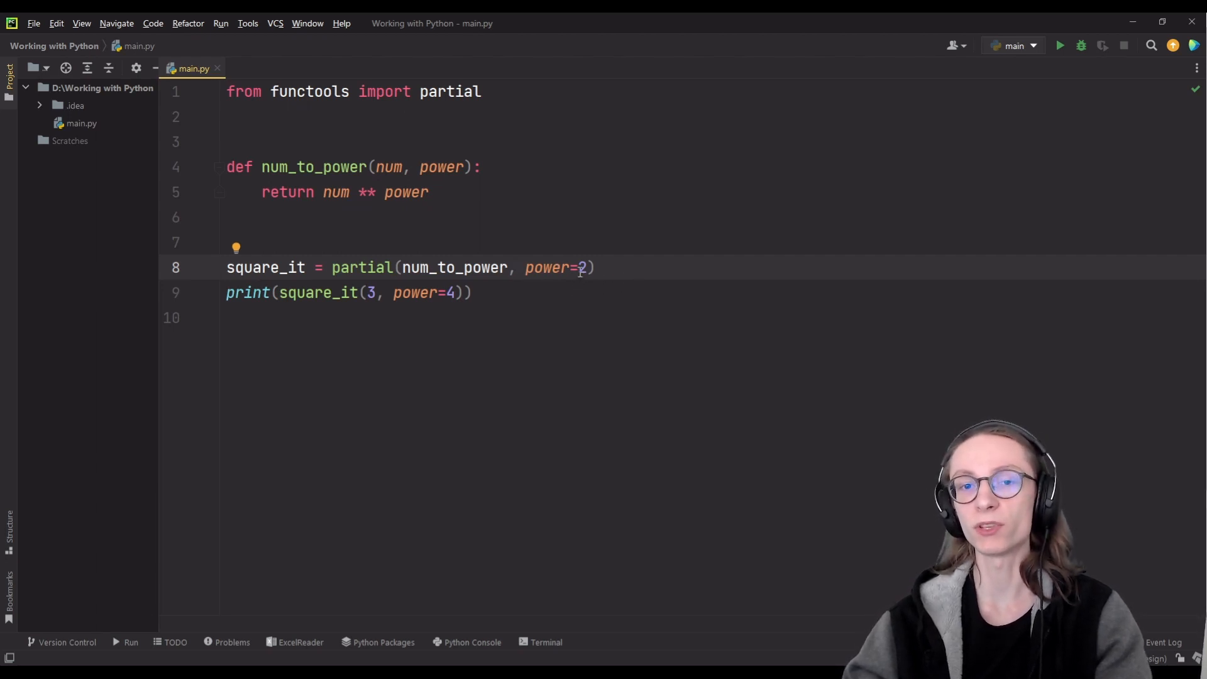
Step: Replace power=2 in square_it's definition with positional arguments 10, 2
double_click(546, 266)
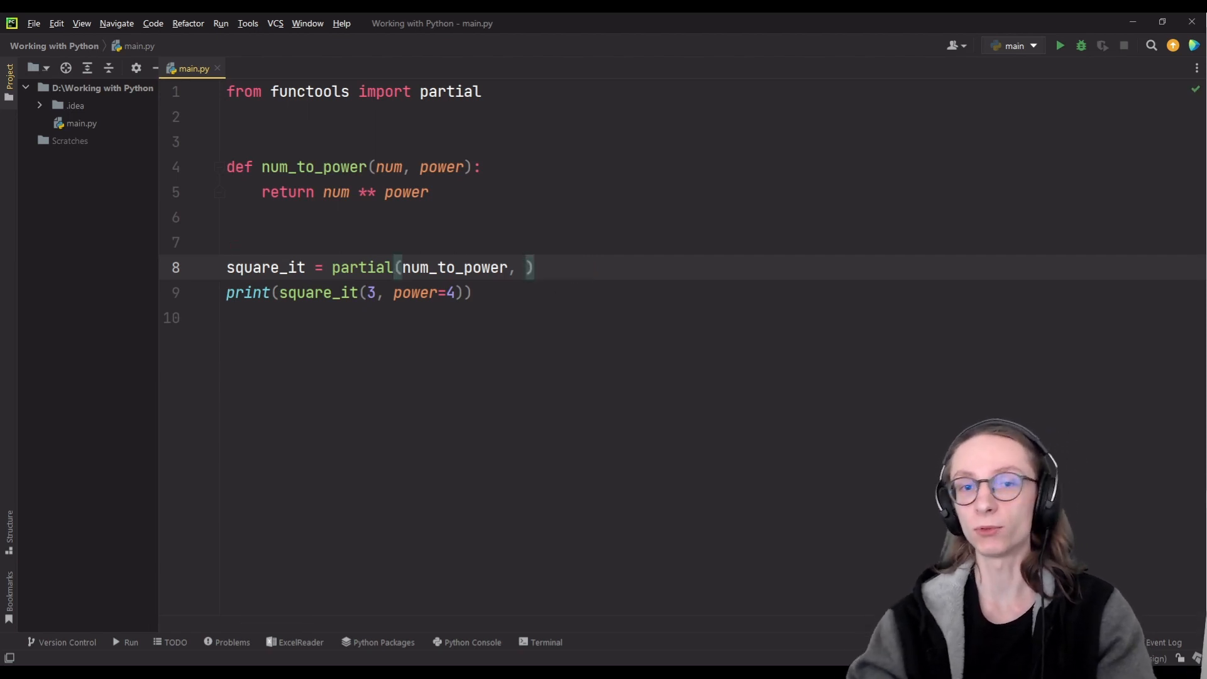
type("10")
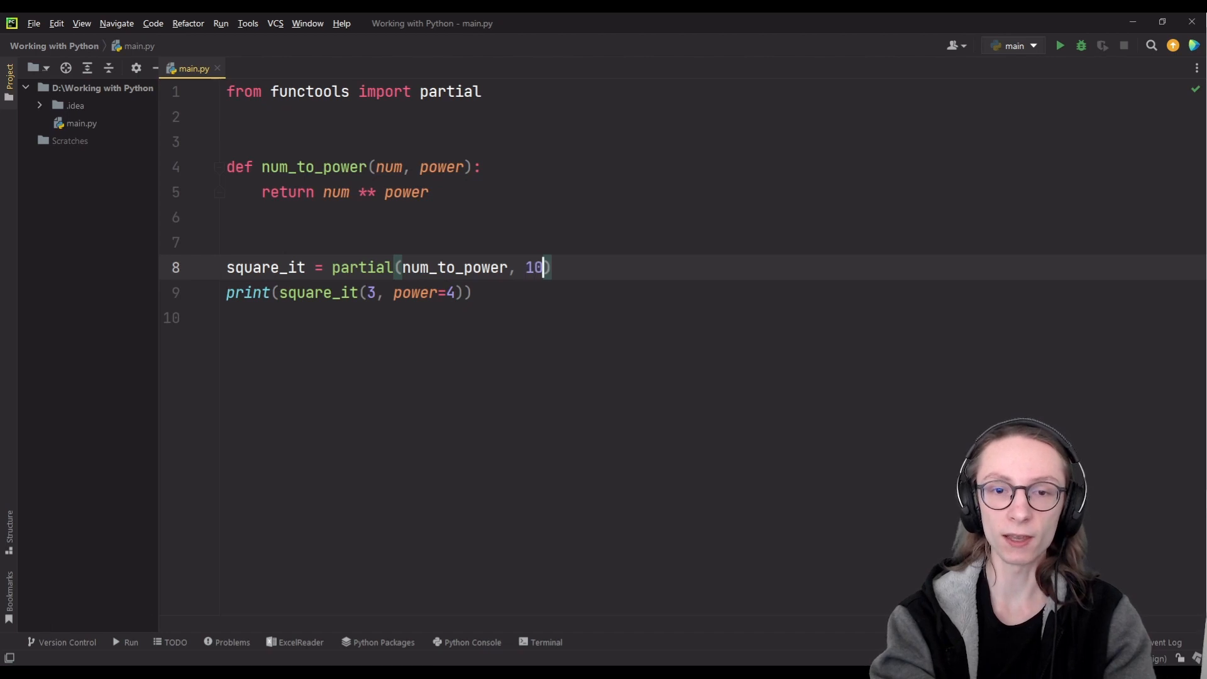
type(", 2")
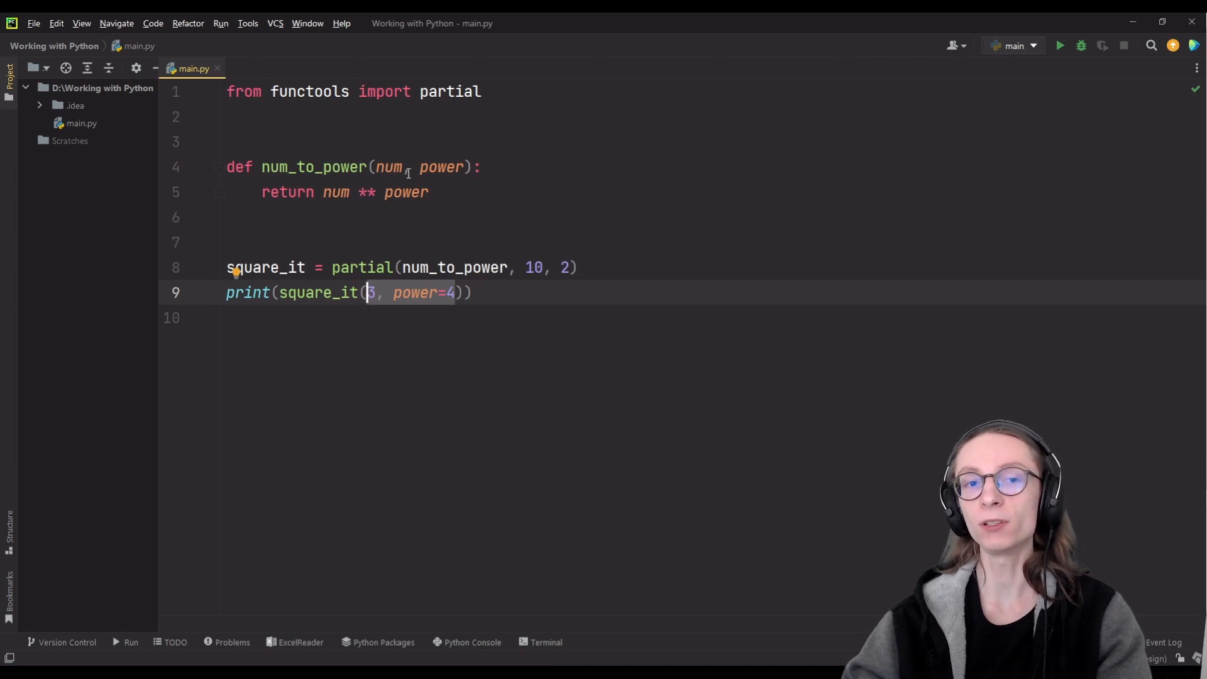
Step: Call square_it() with no arguments and run main.py to print 100
key("Delete")
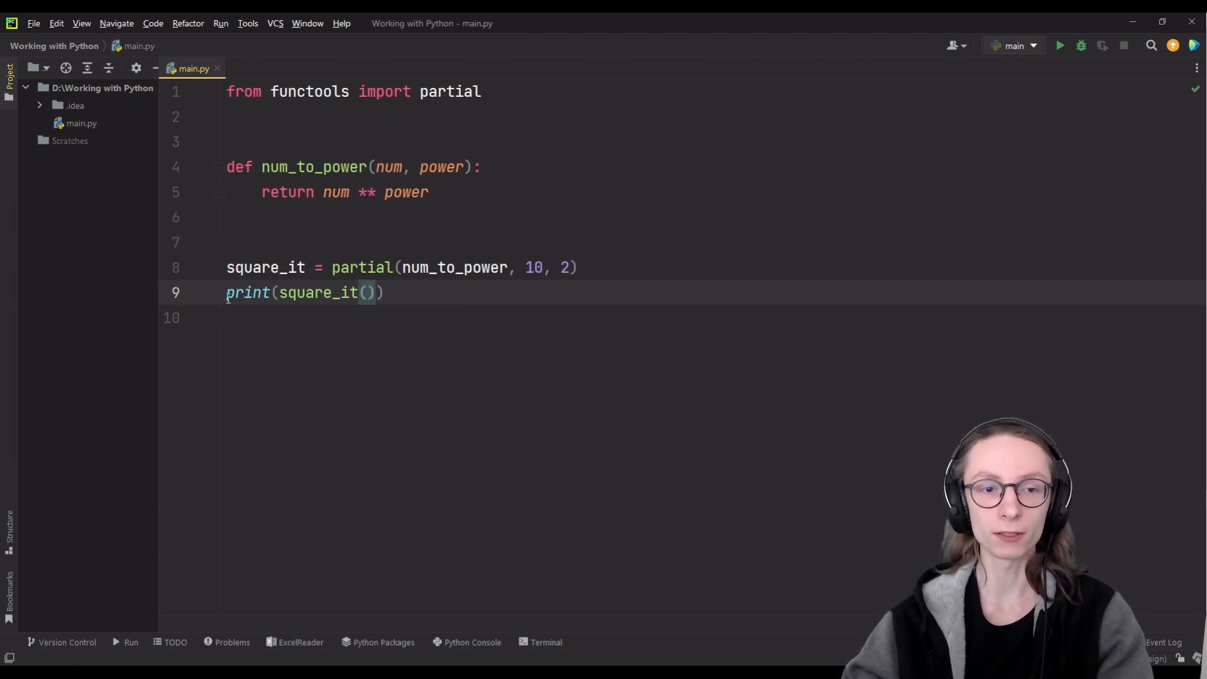
left_click(1059, 45)
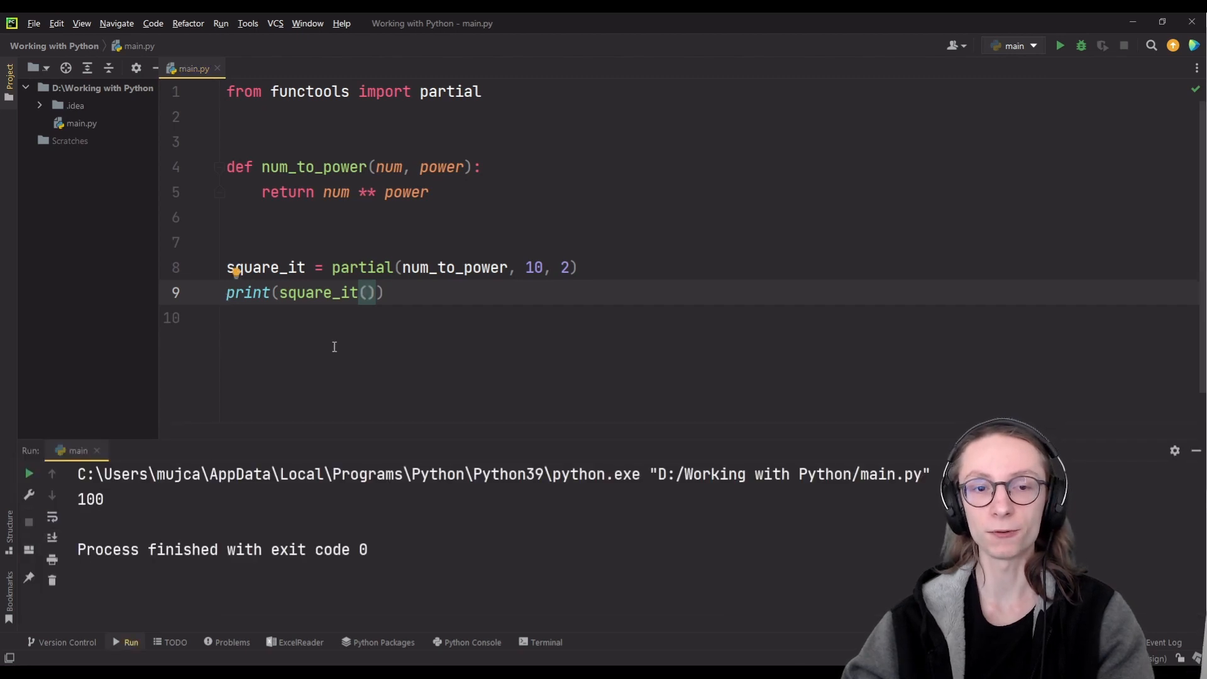
left_click(365, 293)
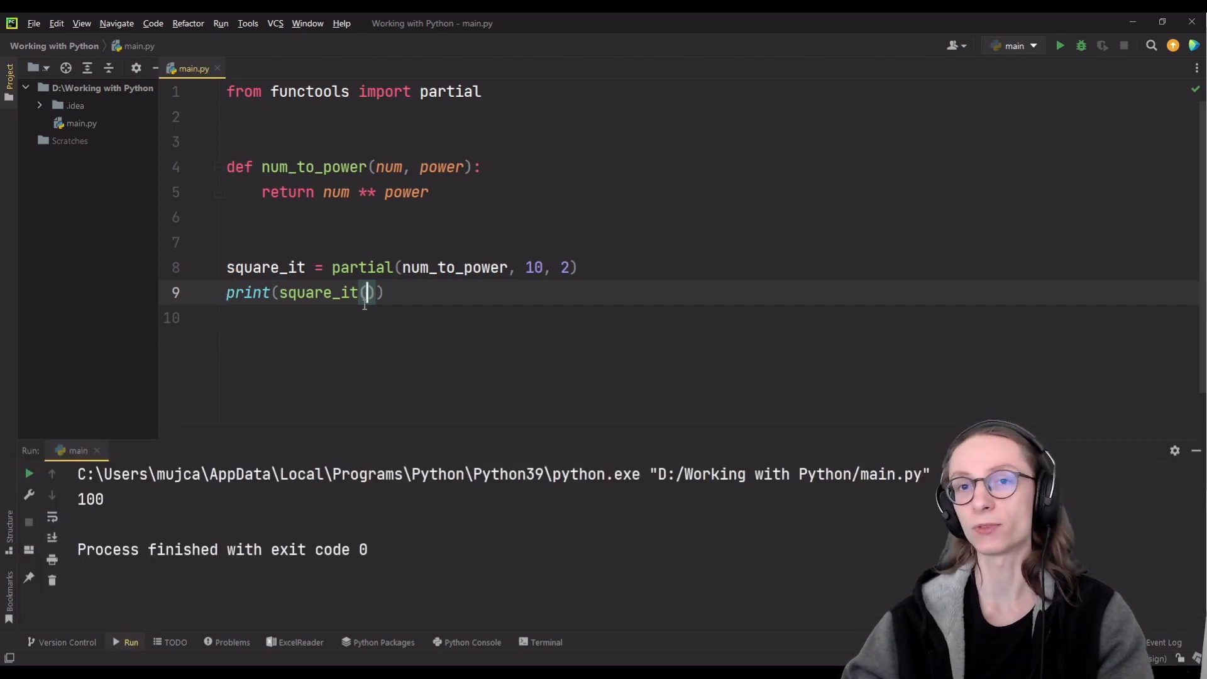